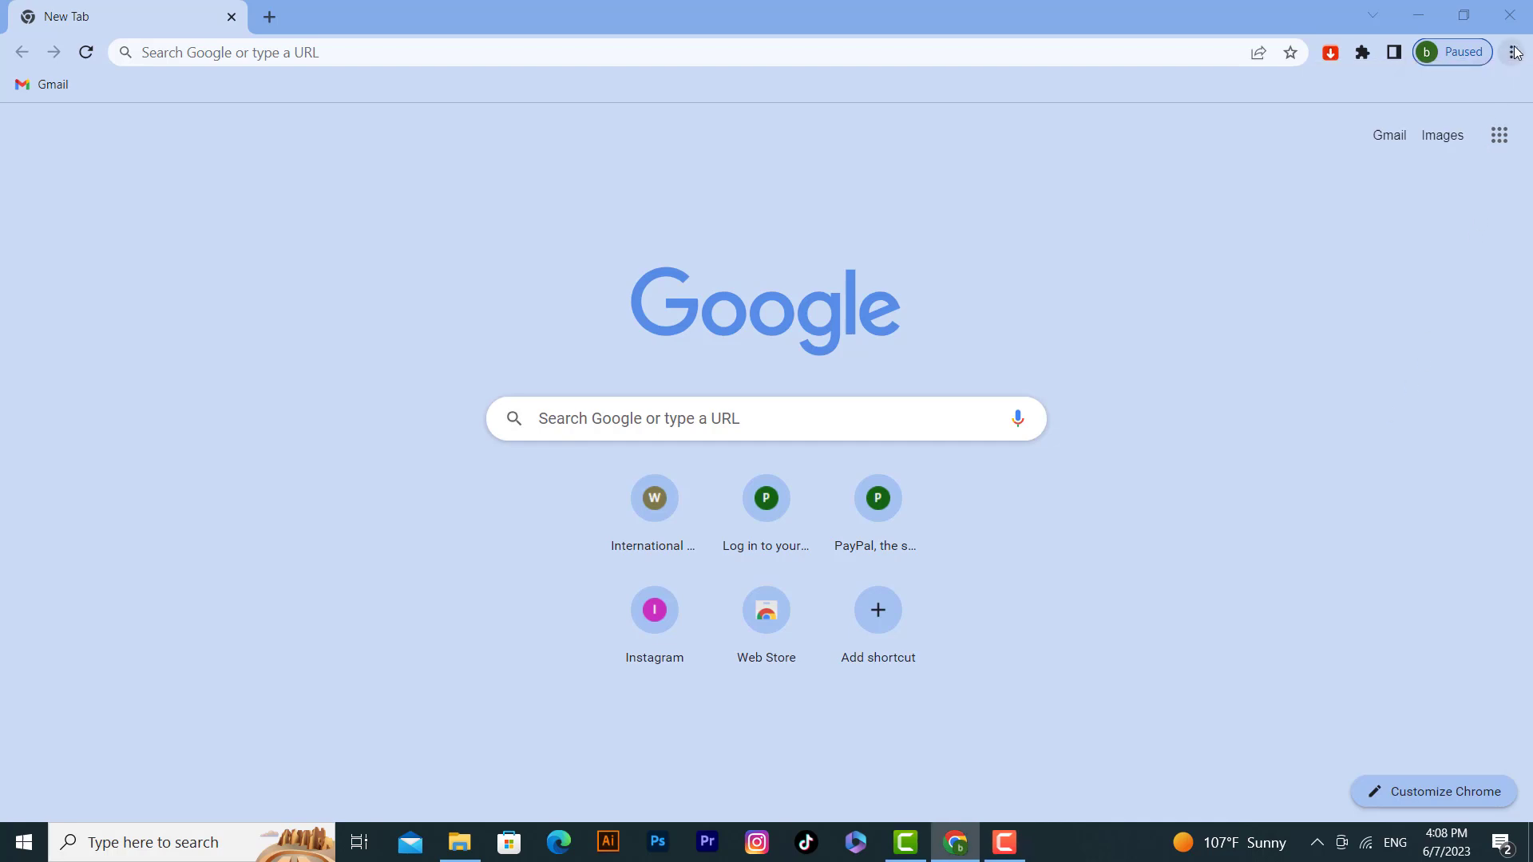
Open Clear browsing data from Chrome's three-dot menu under More tools.
click(1512, 52)
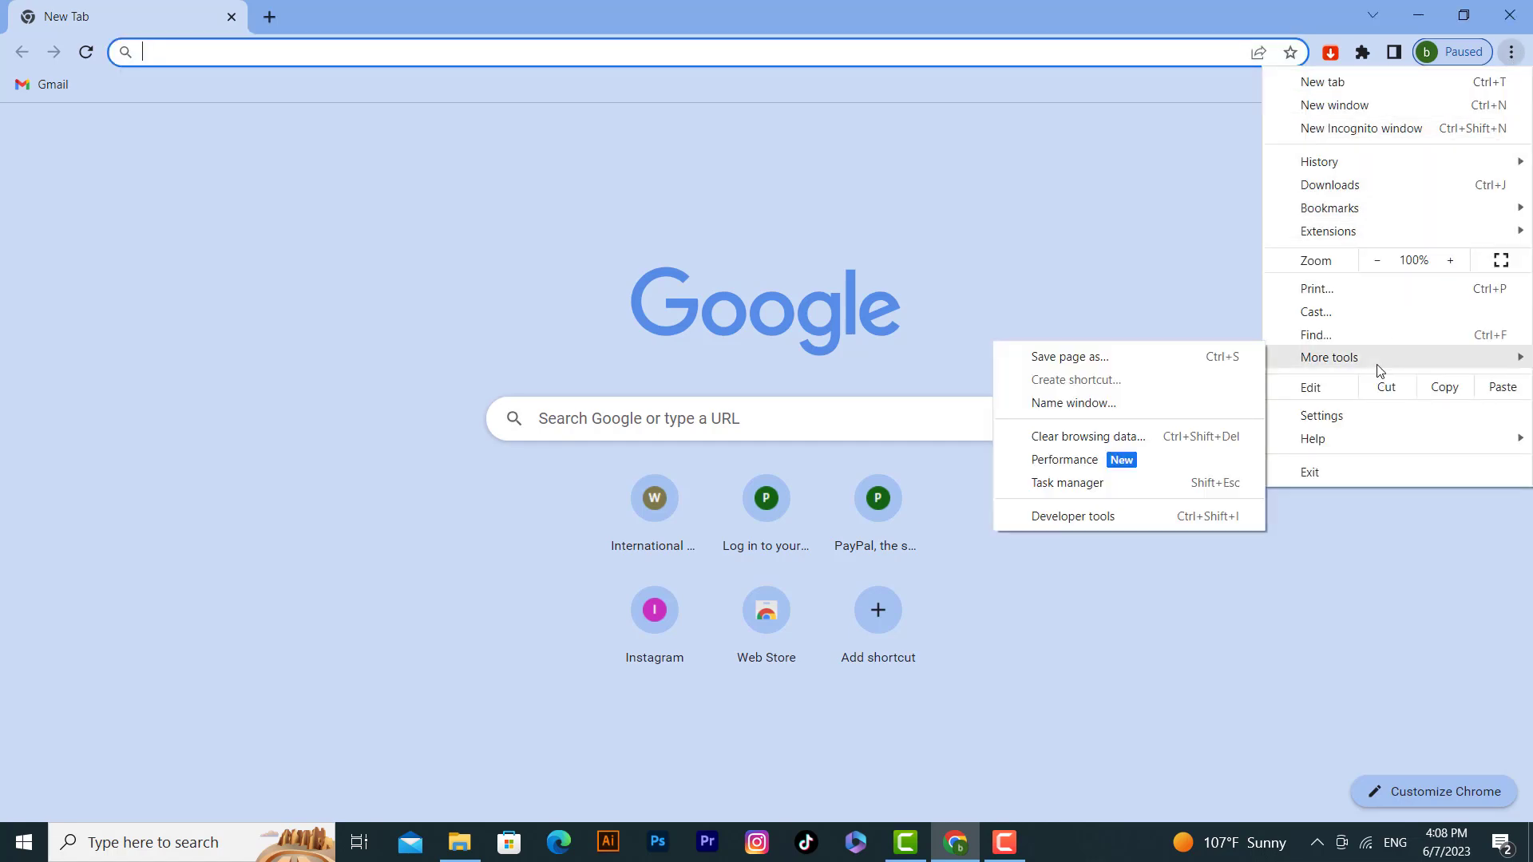
mouse_move(1085, 443)
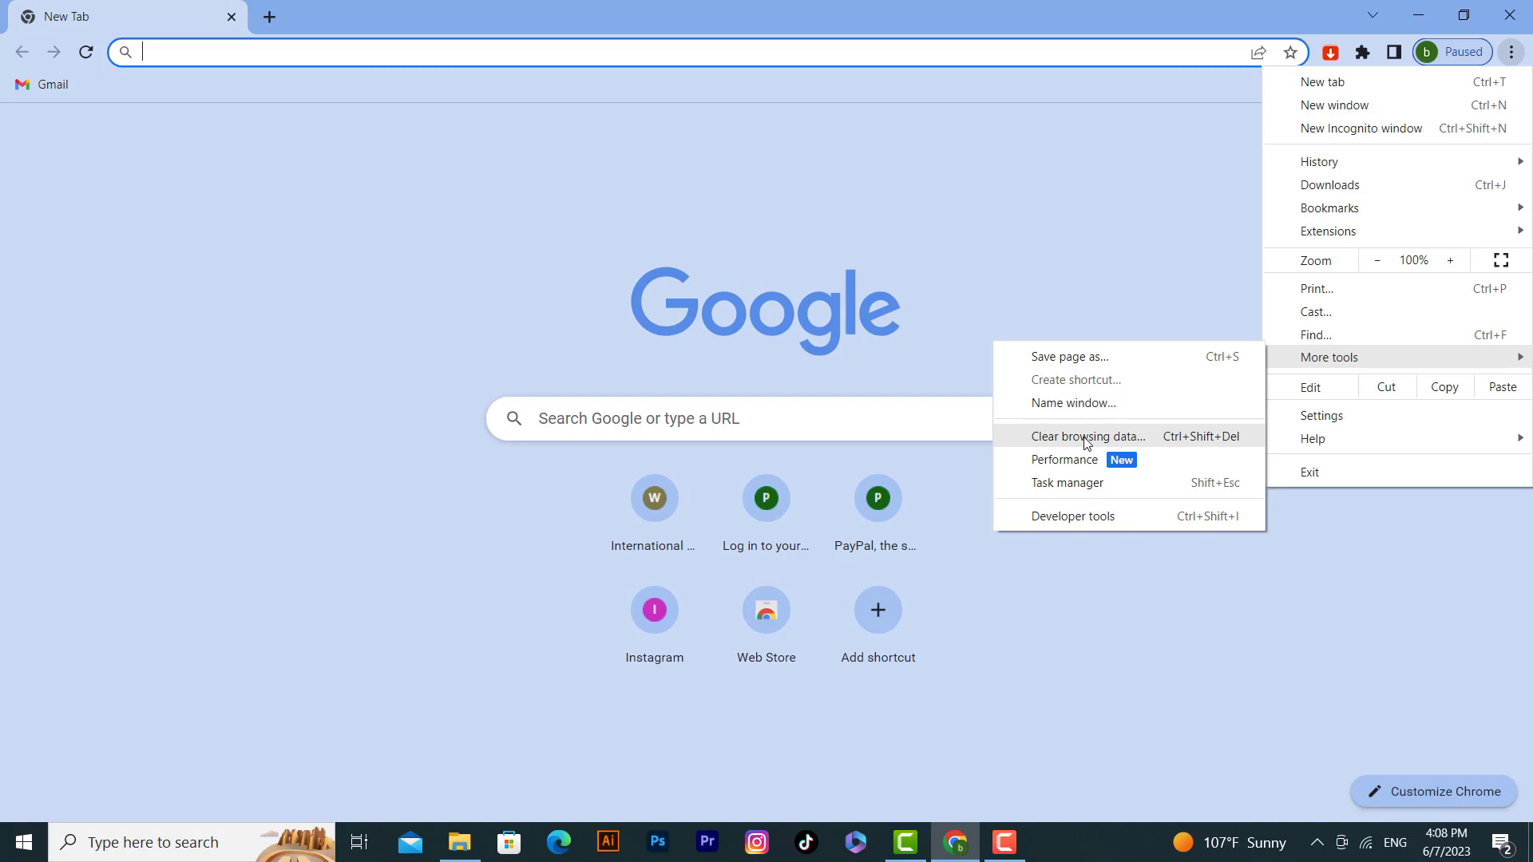
click(1088, 436)
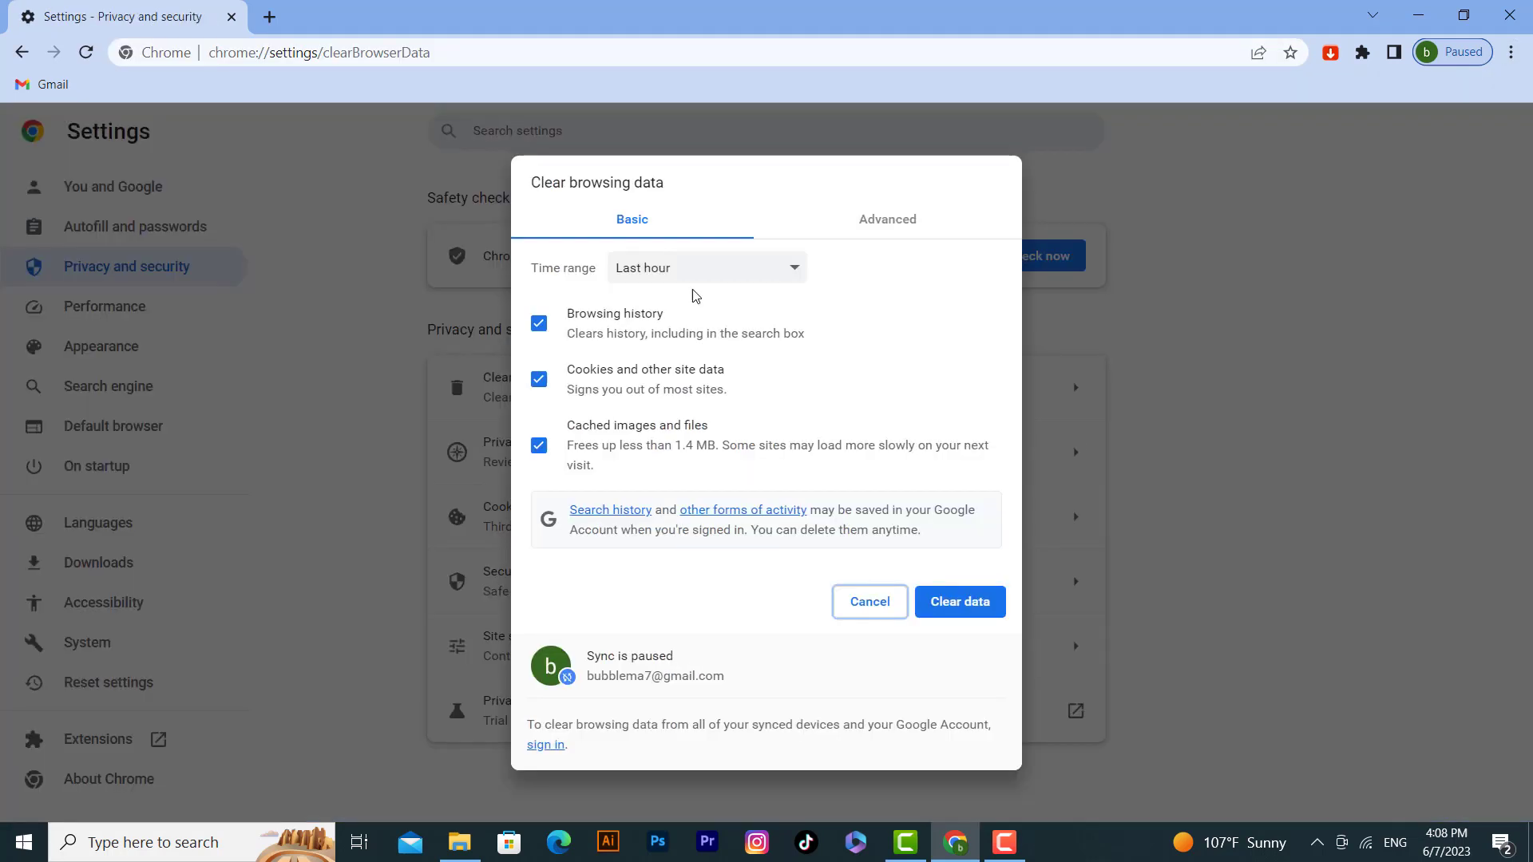
mouse_move(679, 314)
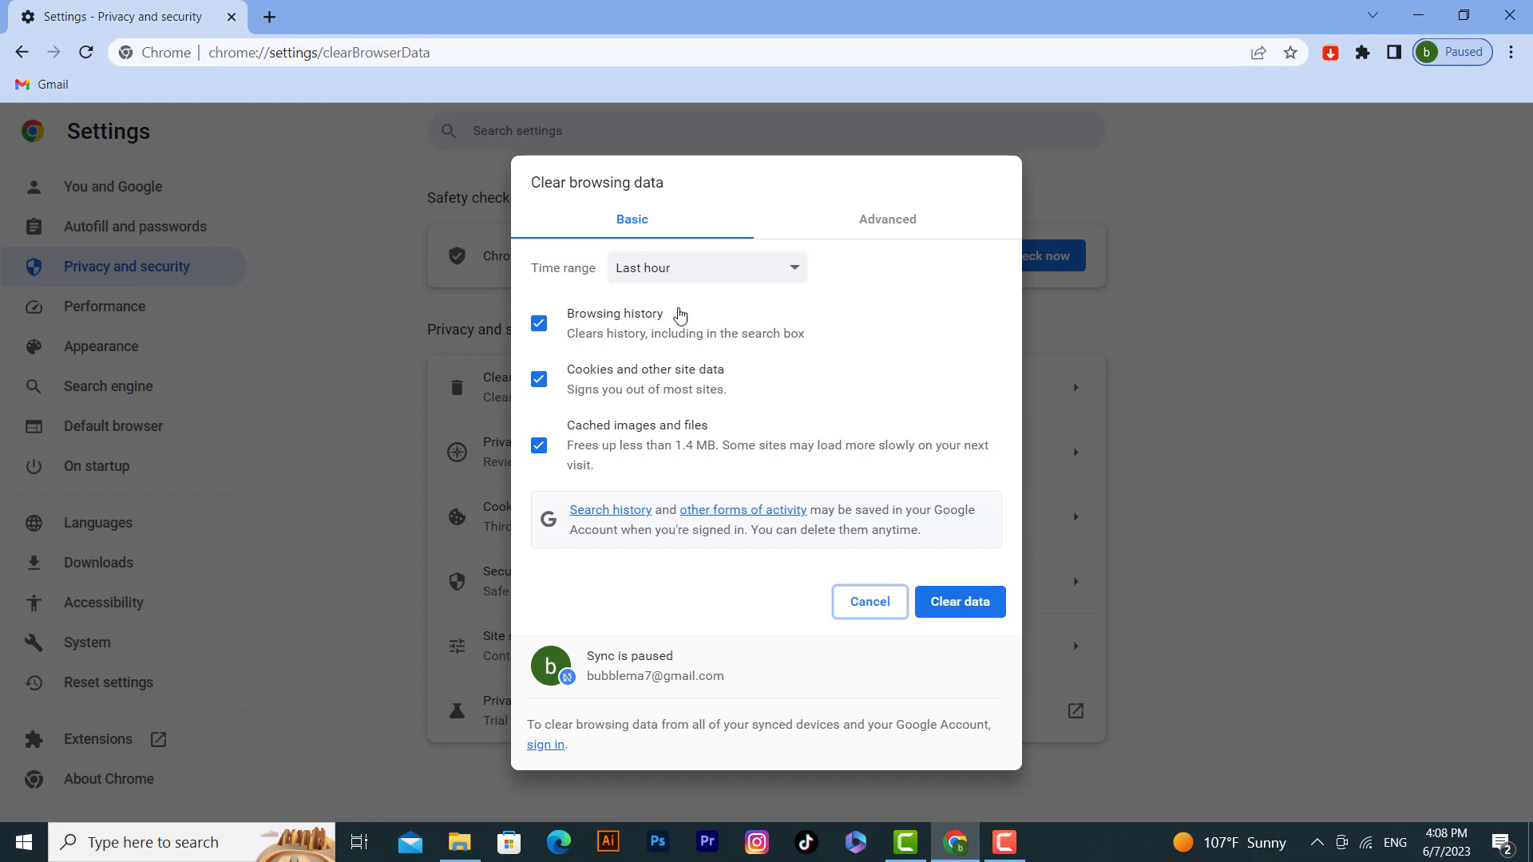
mouse_move(627, 380)
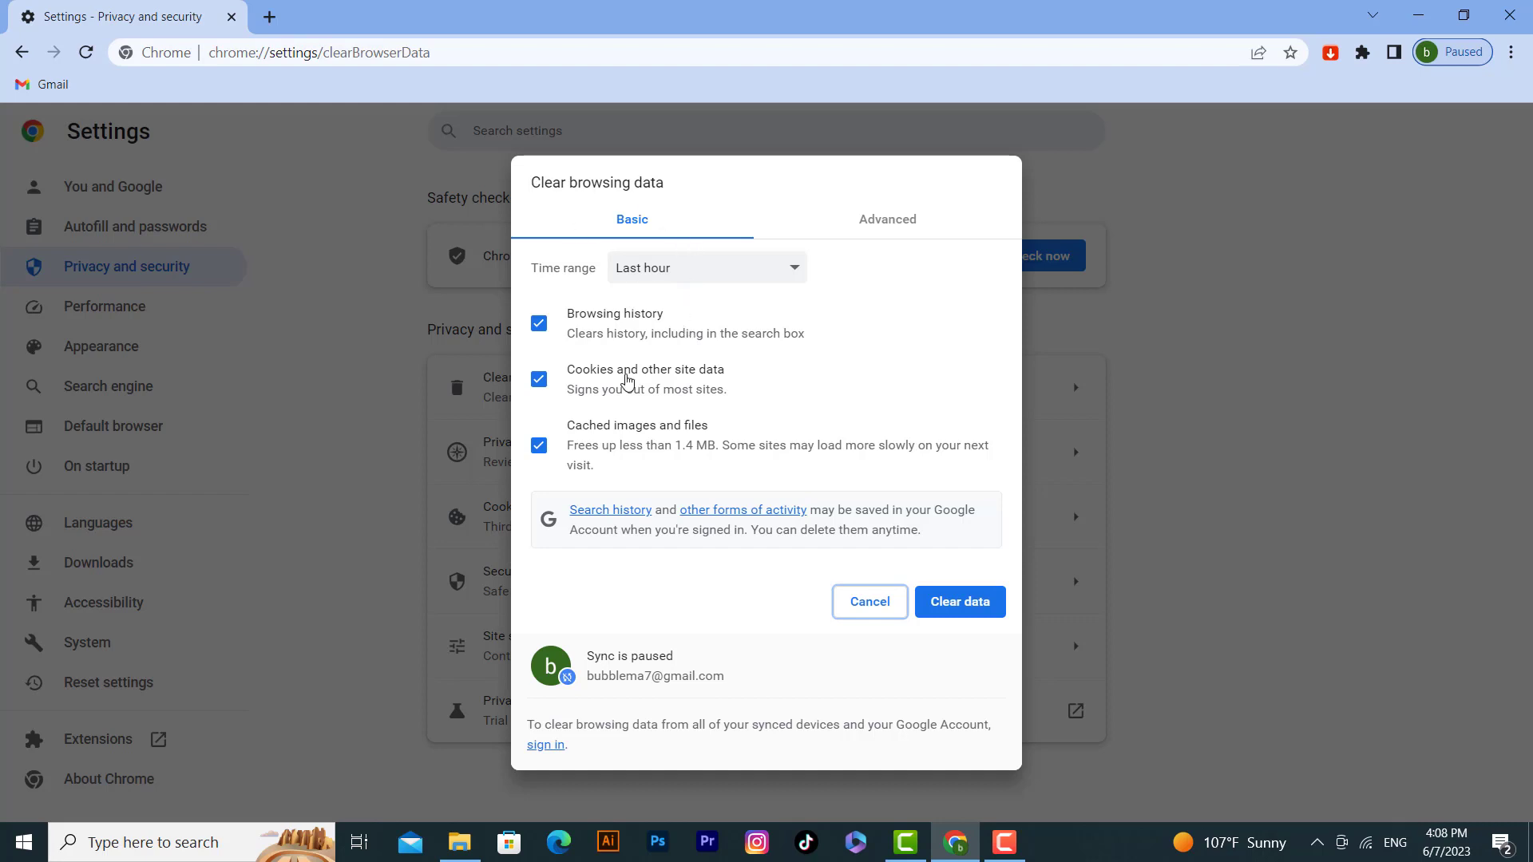
mouse_move(563, 291)
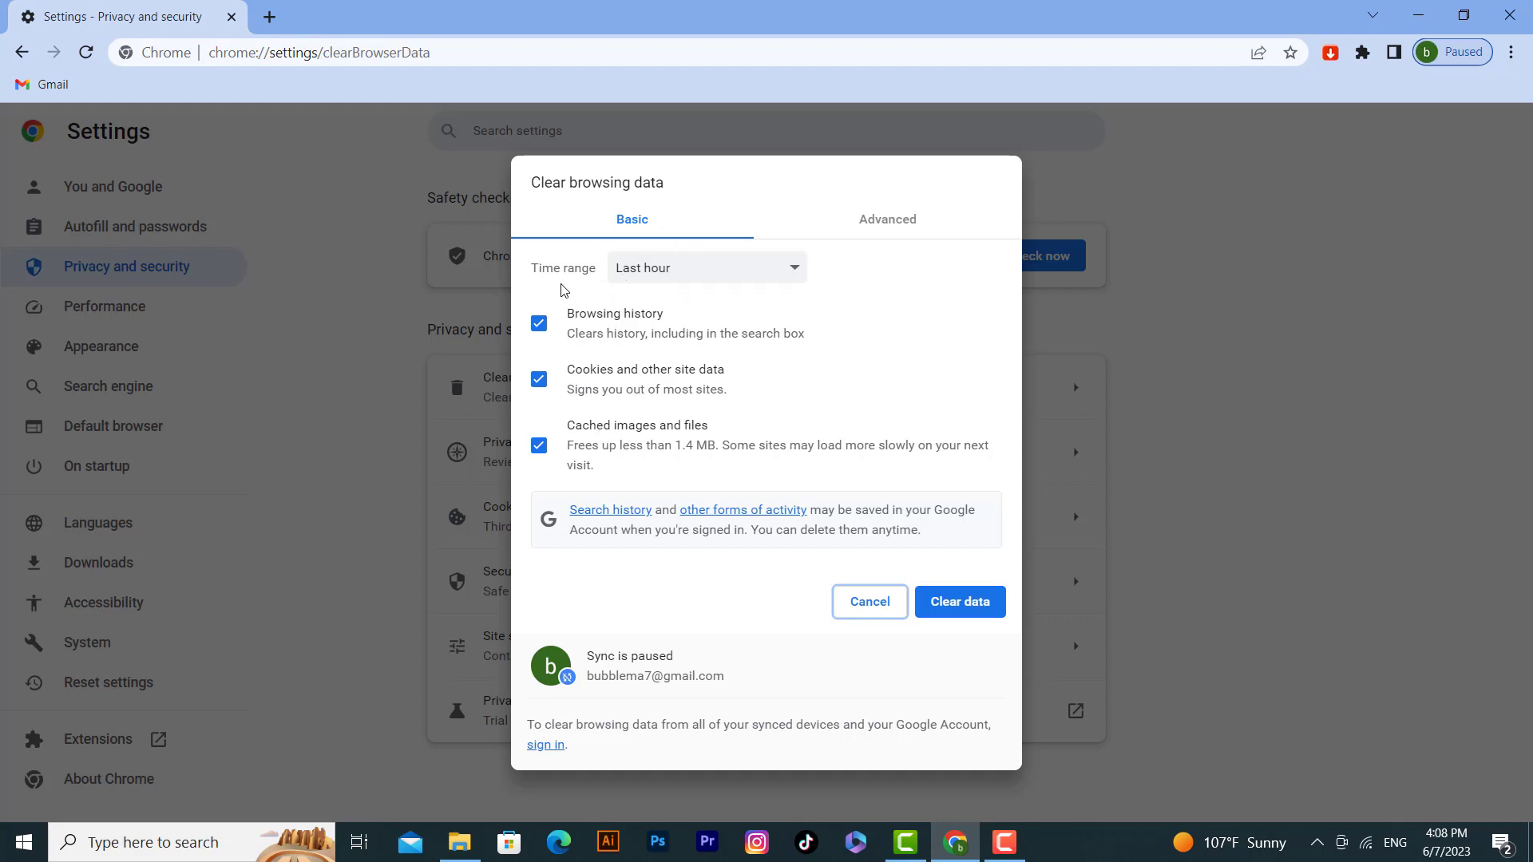
Expand the Time range dropdown to list ranges from Last hour to All time.
click(705, 266)
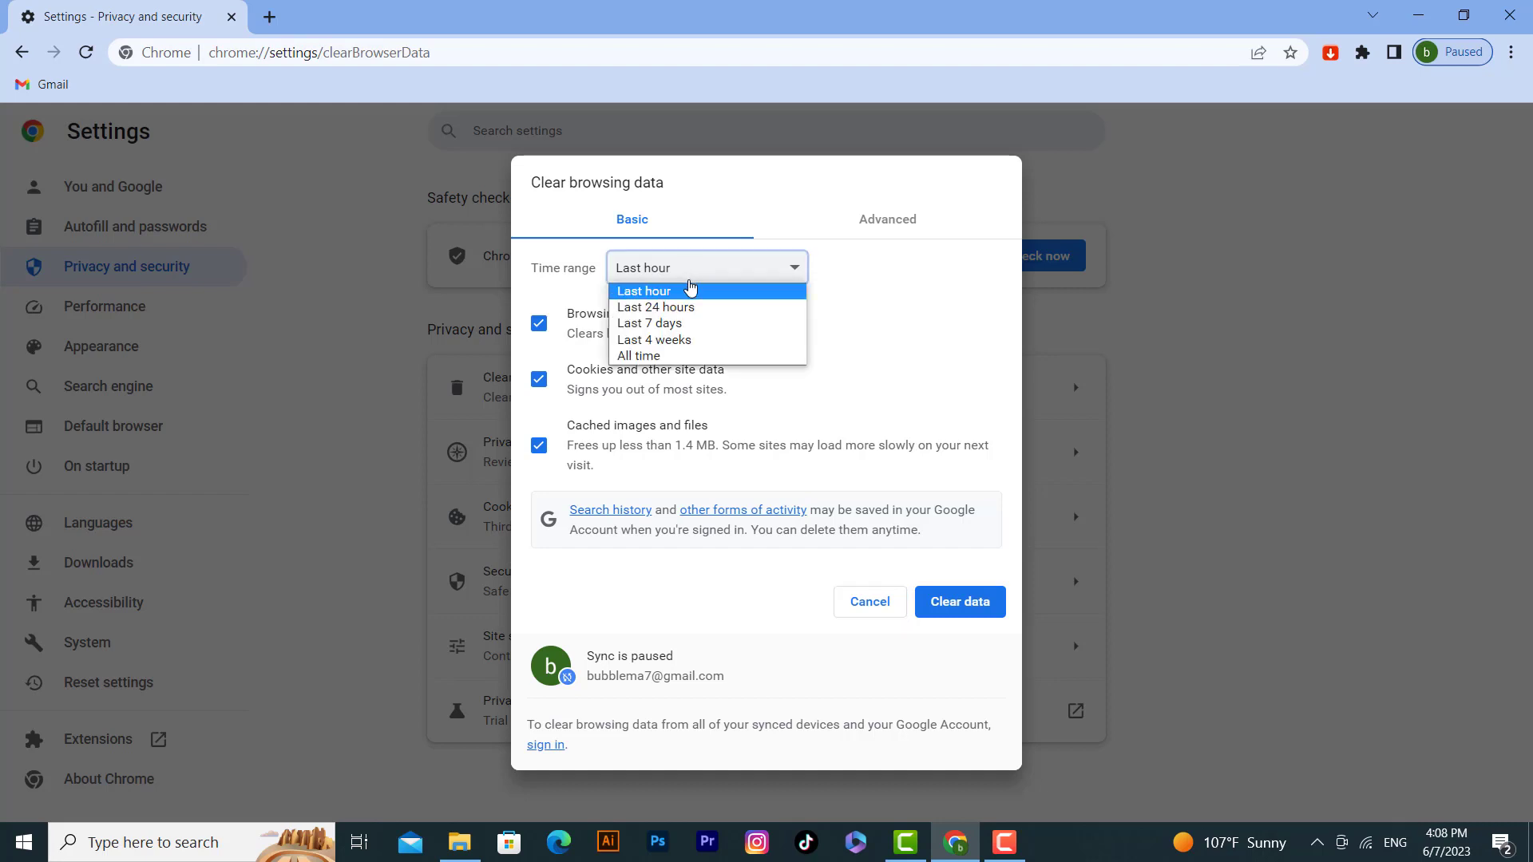
mouse_move(655, 306)
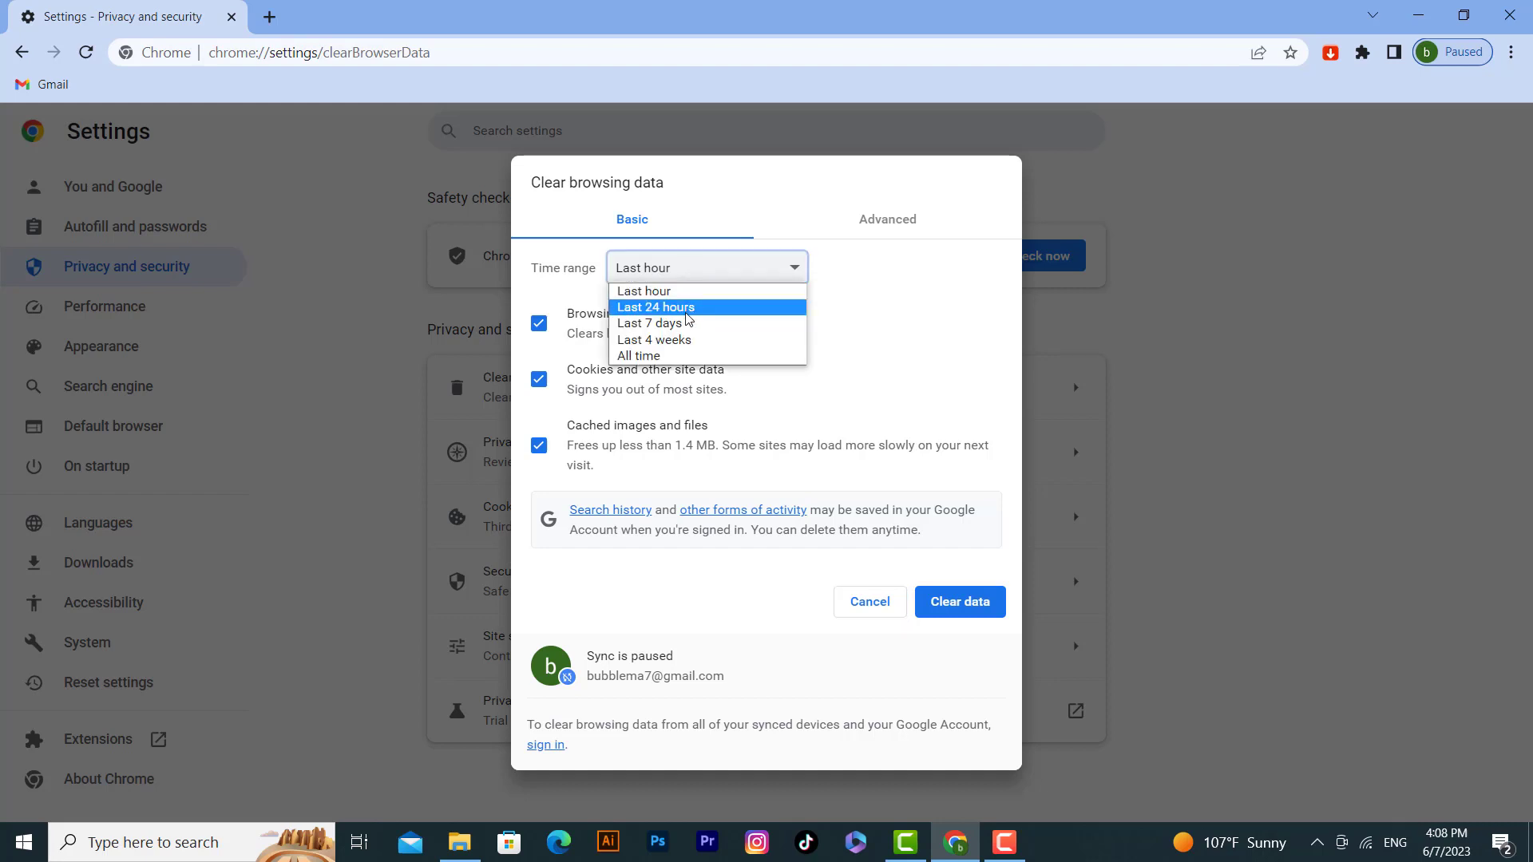
mouse_move(663, 339)
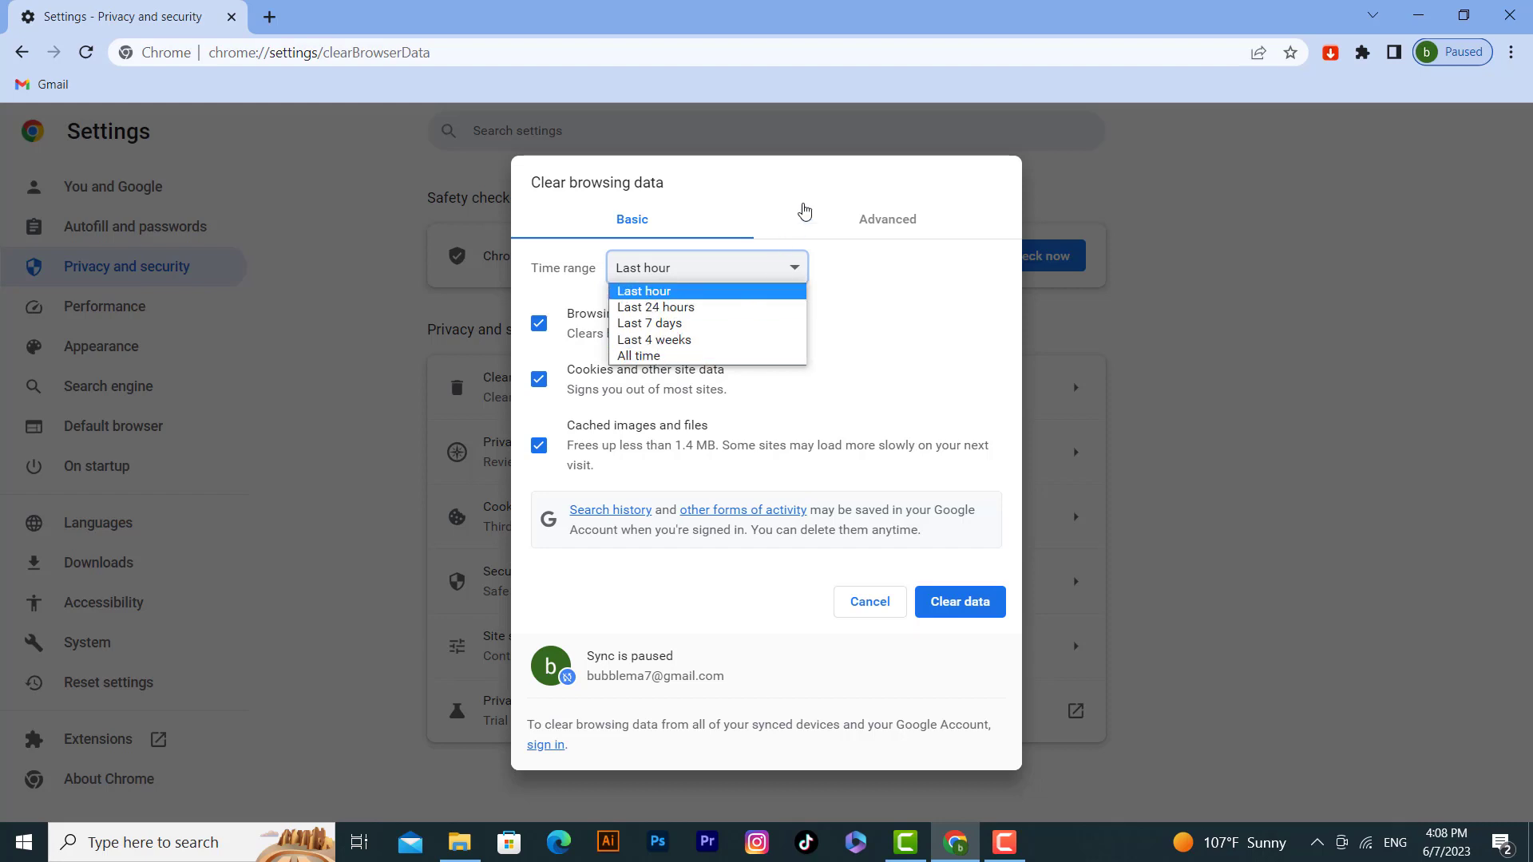
Tick Passwords and other sign-in data under Advanced, then return to the Basic tab.
click(886, 219)
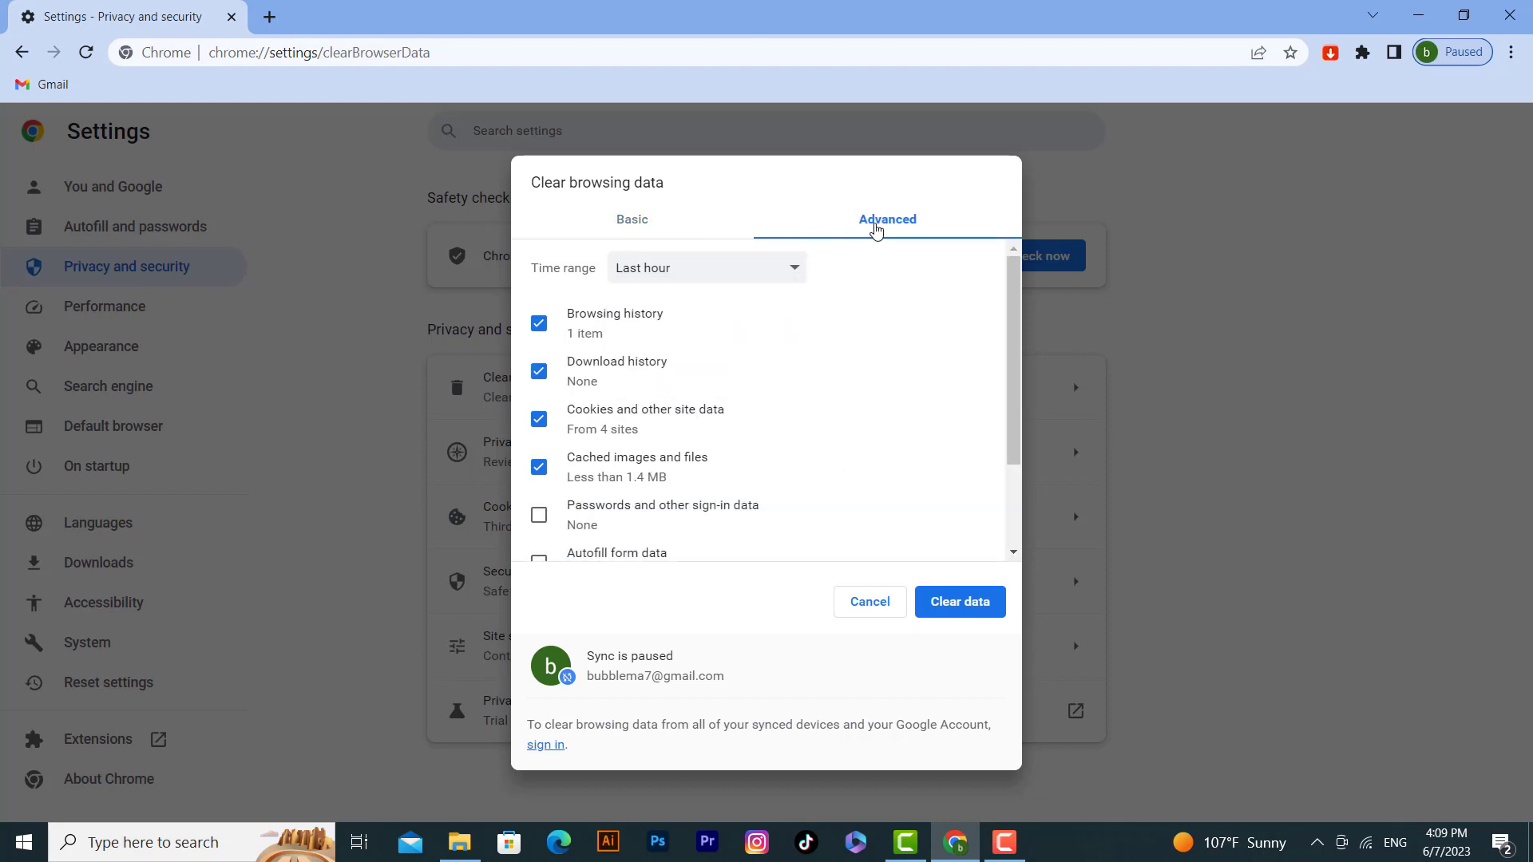
scroll(down, 3)
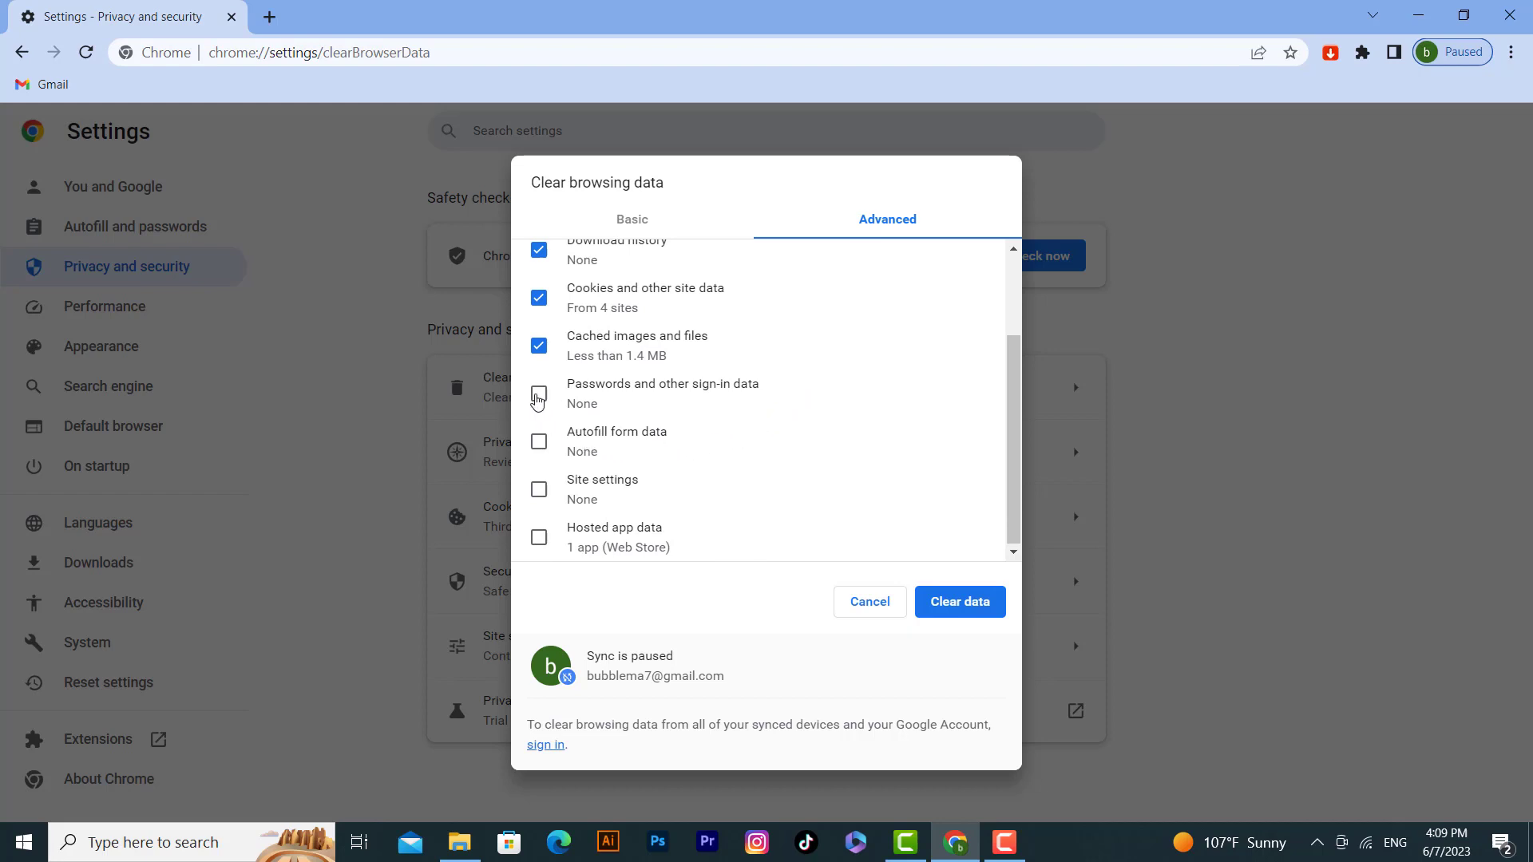
click(539, 393)
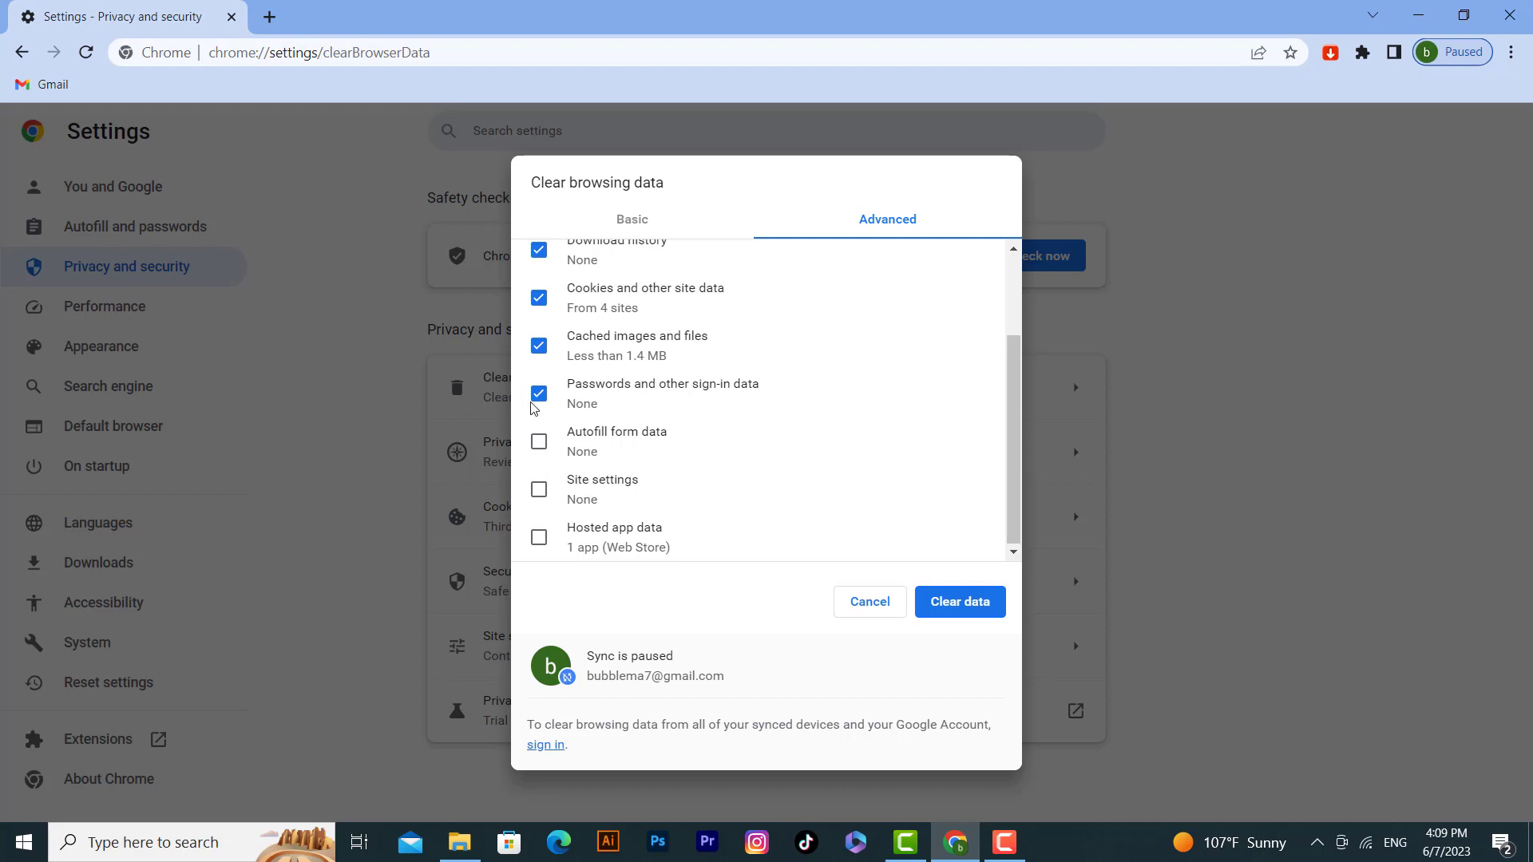
click(632, 217)
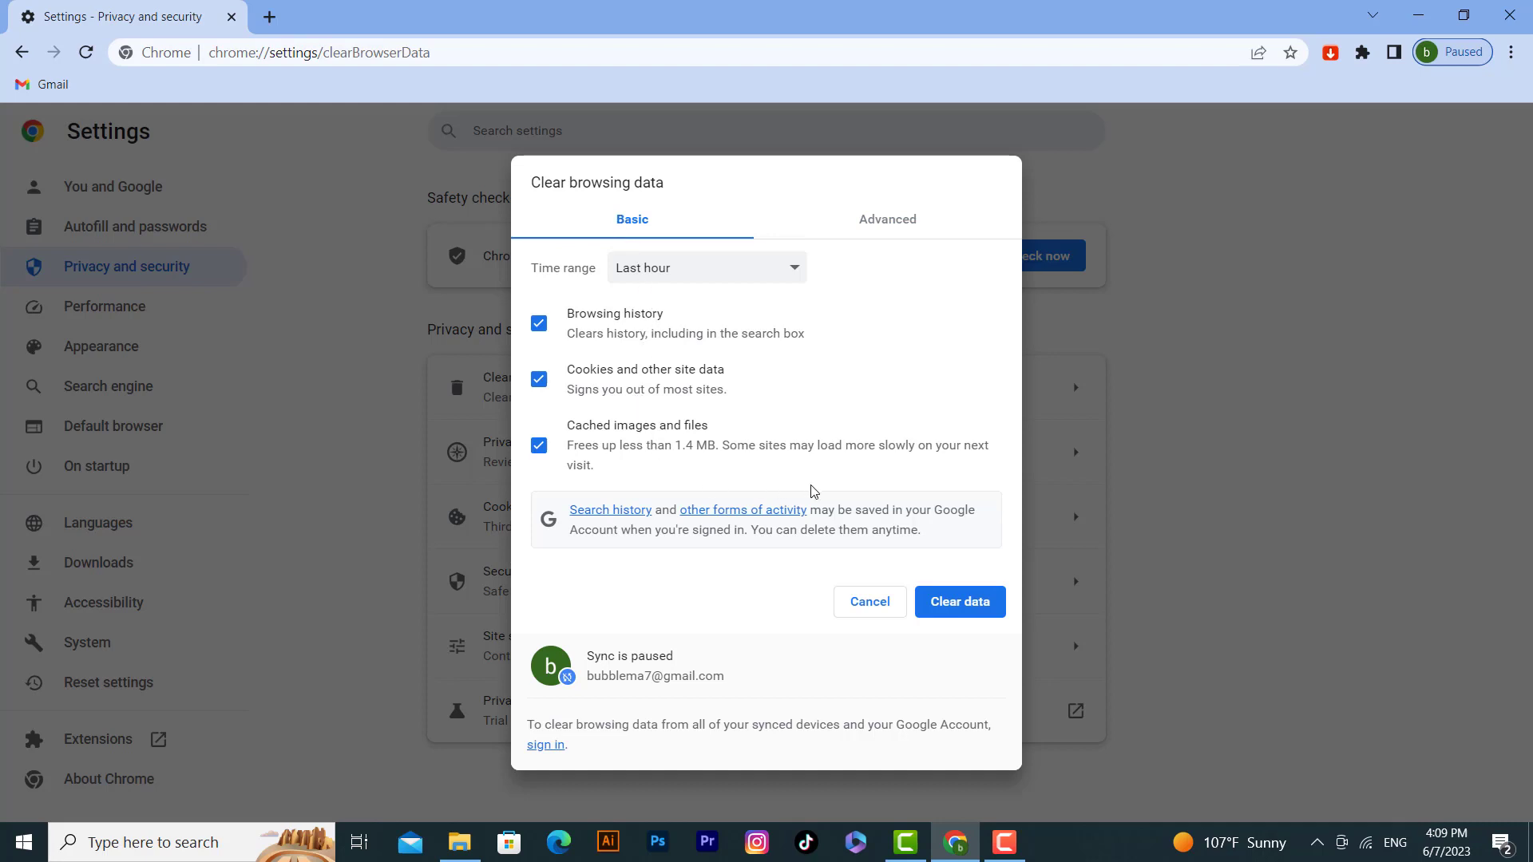
mouse_move(960, 601)
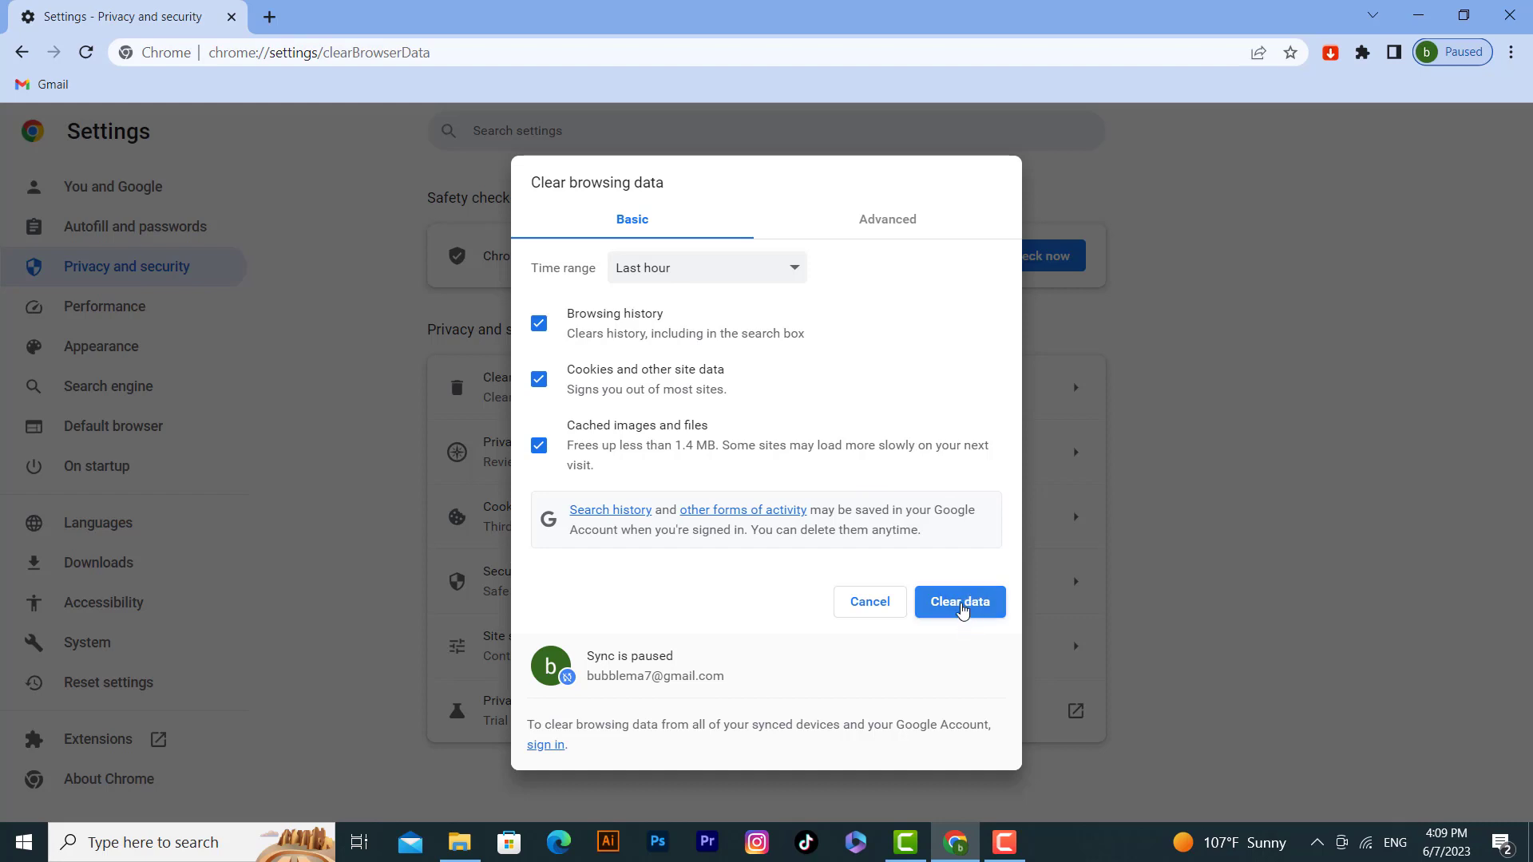
Clear the last hour's browsing data, closing the dialog back to Privacy and security.
click(959, 601)
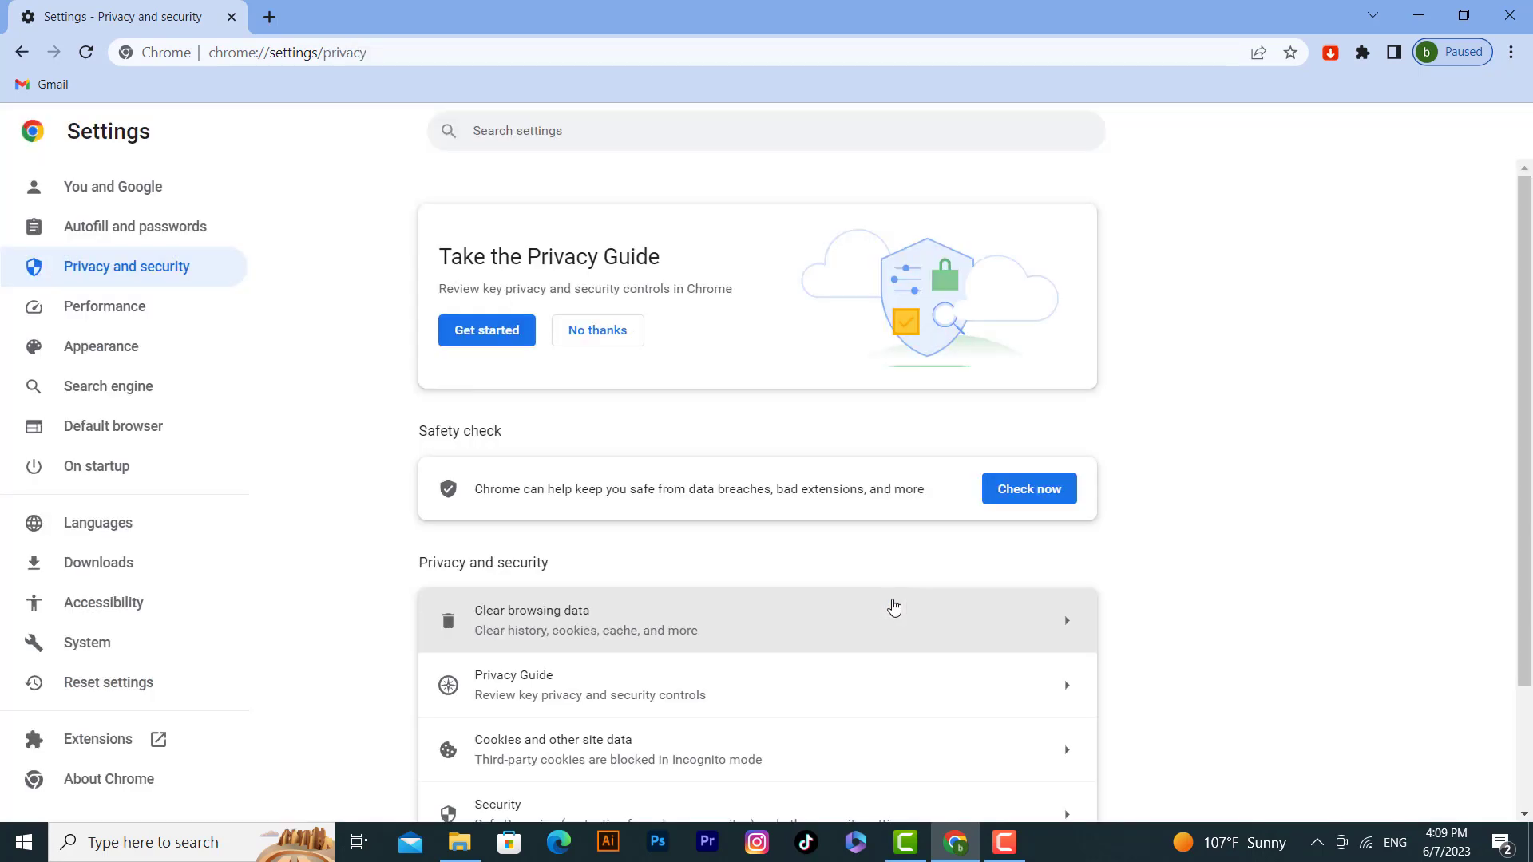
mouse_move(1294, 356)
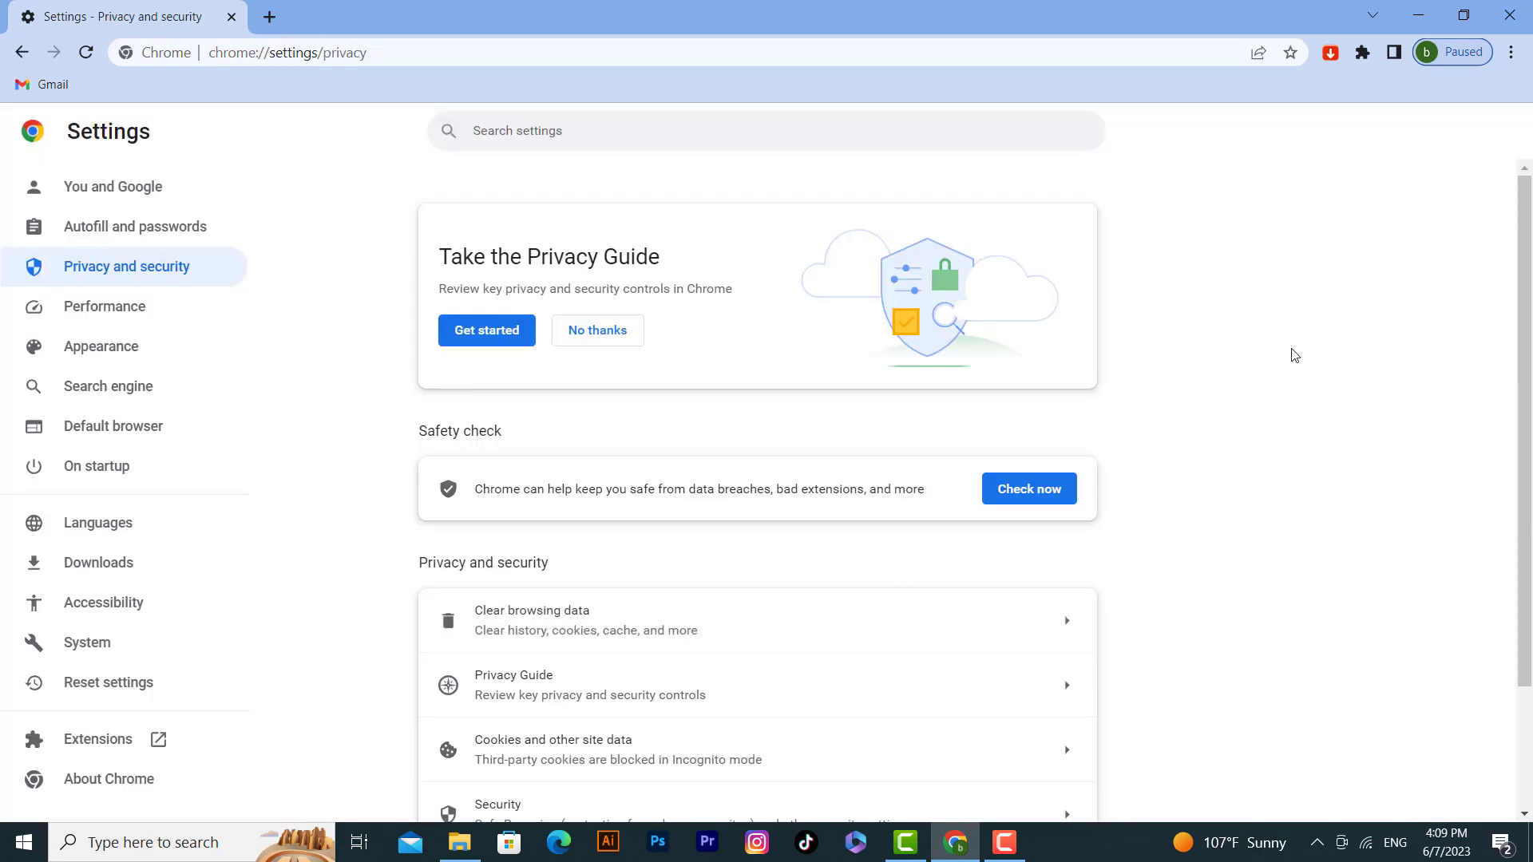